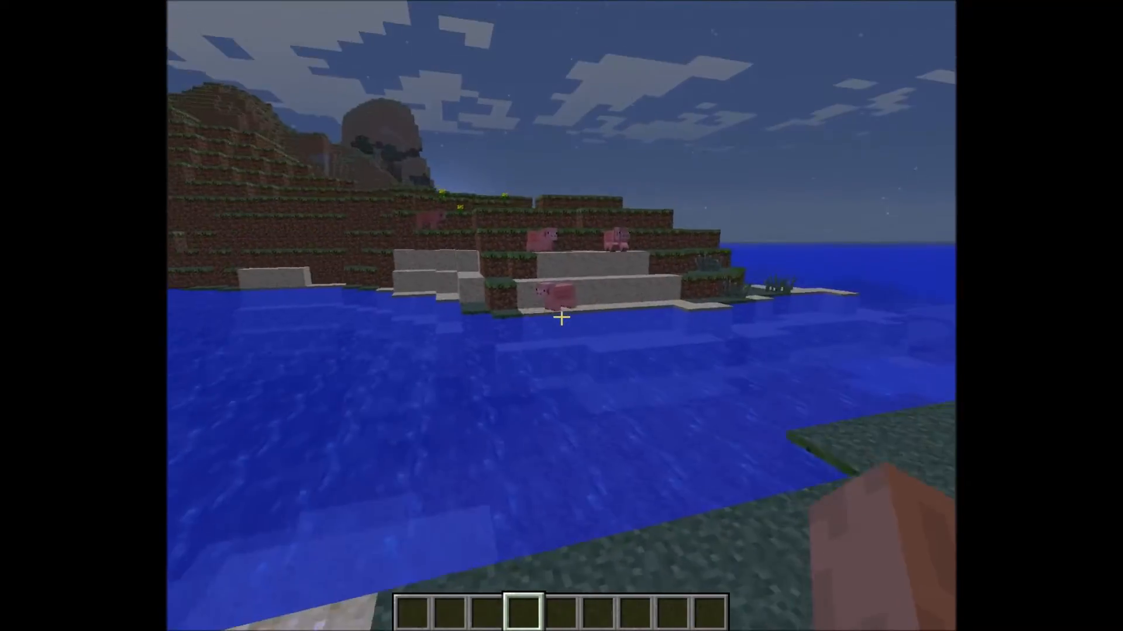
- Open the inventory and filter the TMI item list with "nt" to find TNT
{"action": "key", "text": "e"}
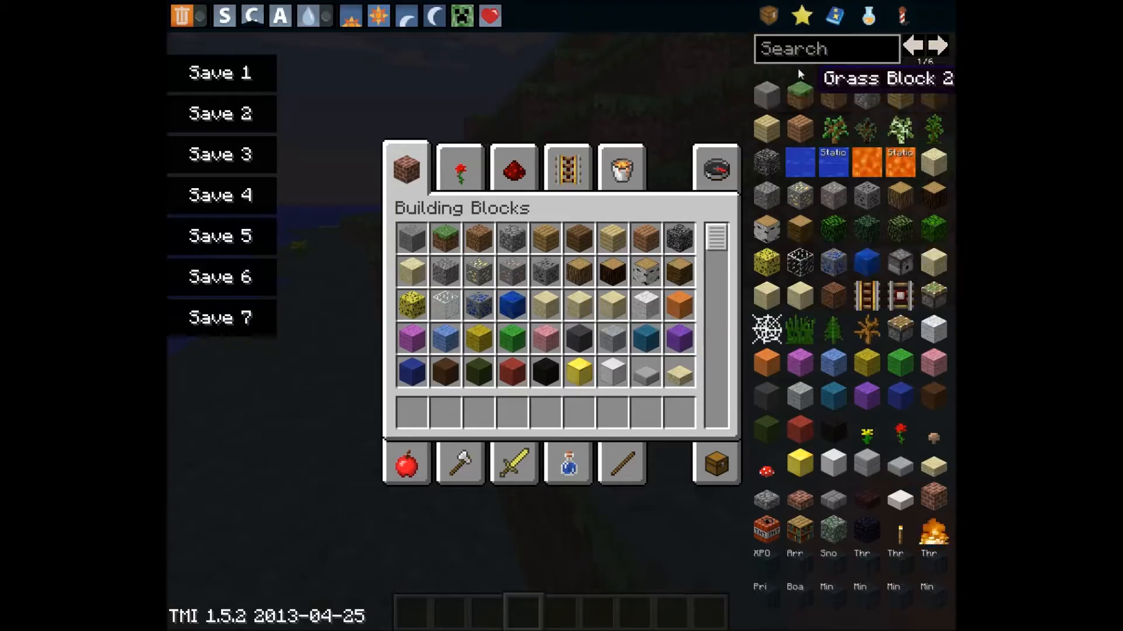
{"action": "type", "text": "nt"}
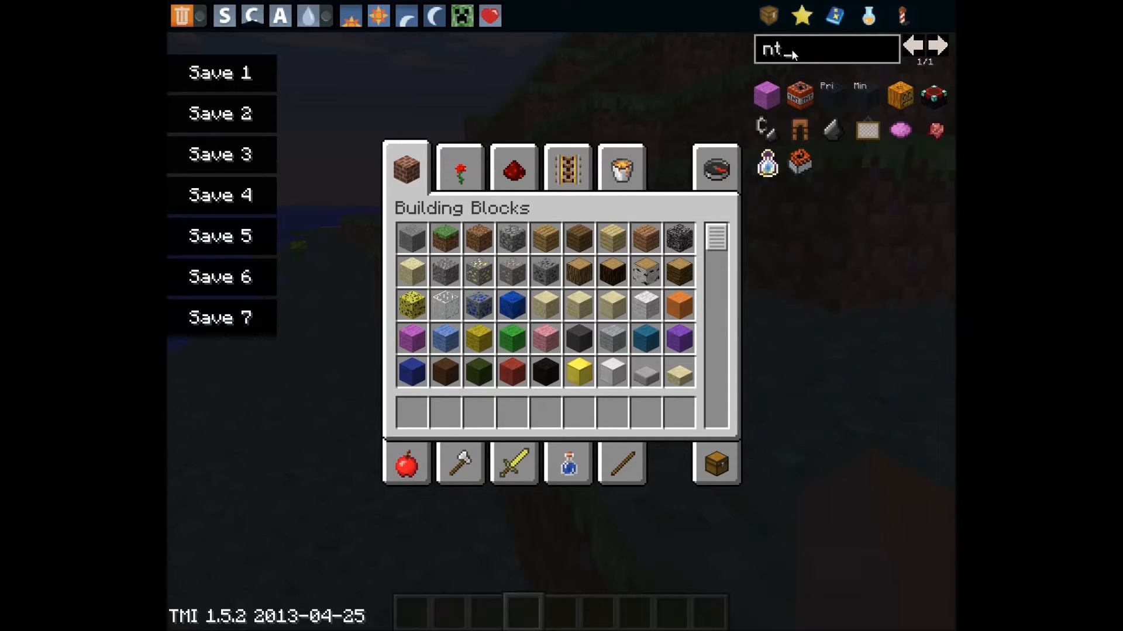
{"action": "mouse_move", "coordinate": [800, 95]}
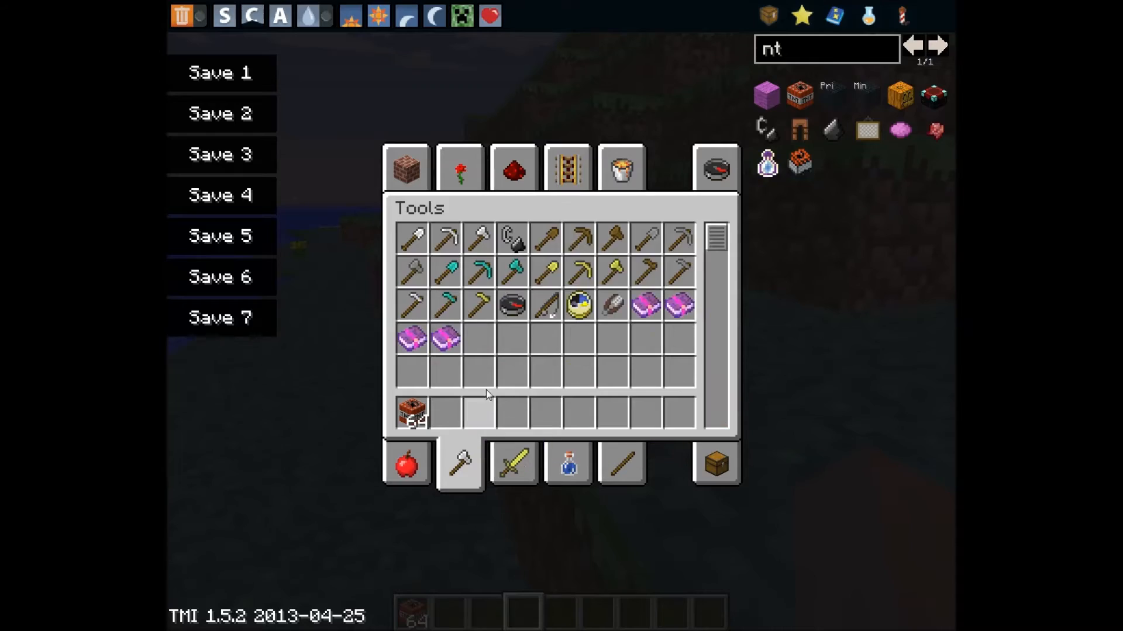
- Place TNT in a dug pit and light it with flint and steel from hotbar slot 2
{"action": "key", "text": "escape"}
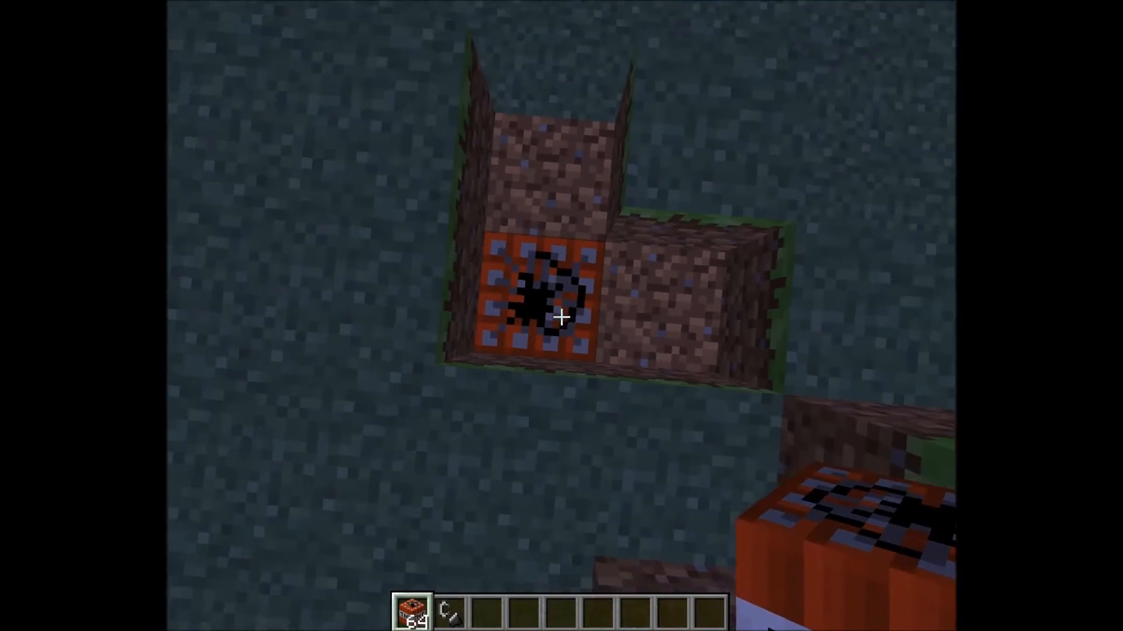
{"action": "key", "text": "2"}
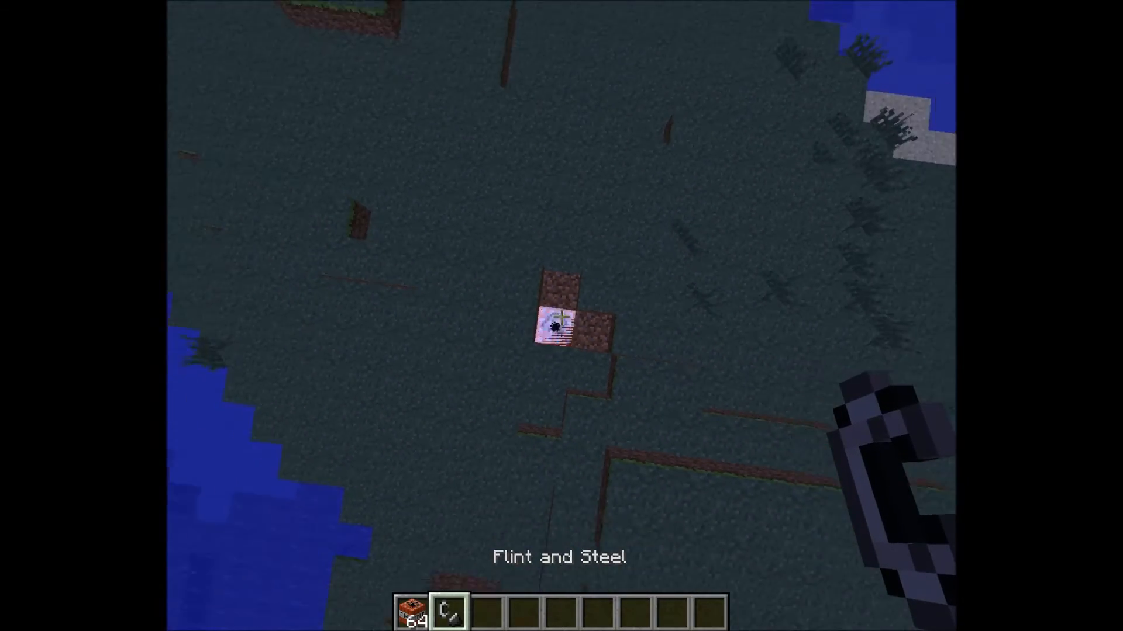